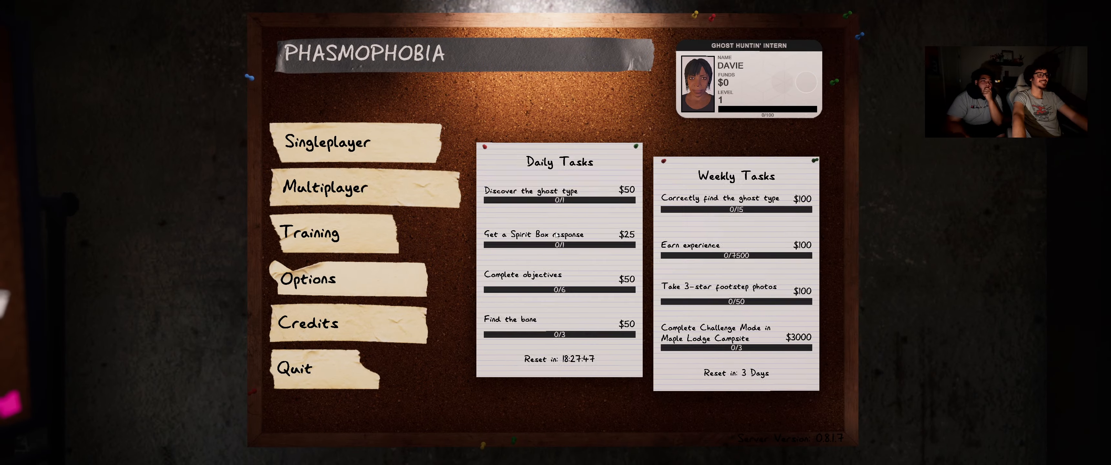
- Choose Quit on the main menu to bring up the 'Are you sure?' prompt
{"action": "left_click", "coordinate": [294, 368]}
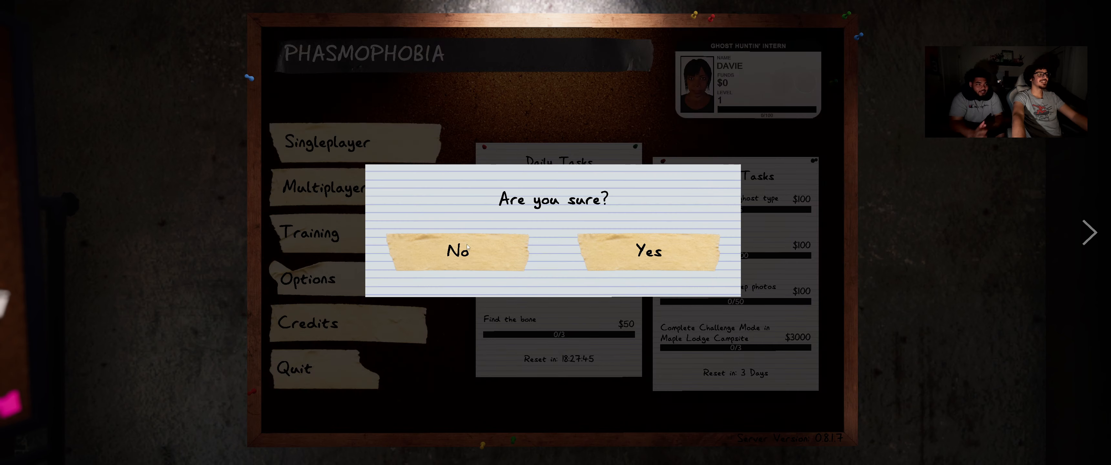
{"action": "left_click", "coordinate": [646, 250]}
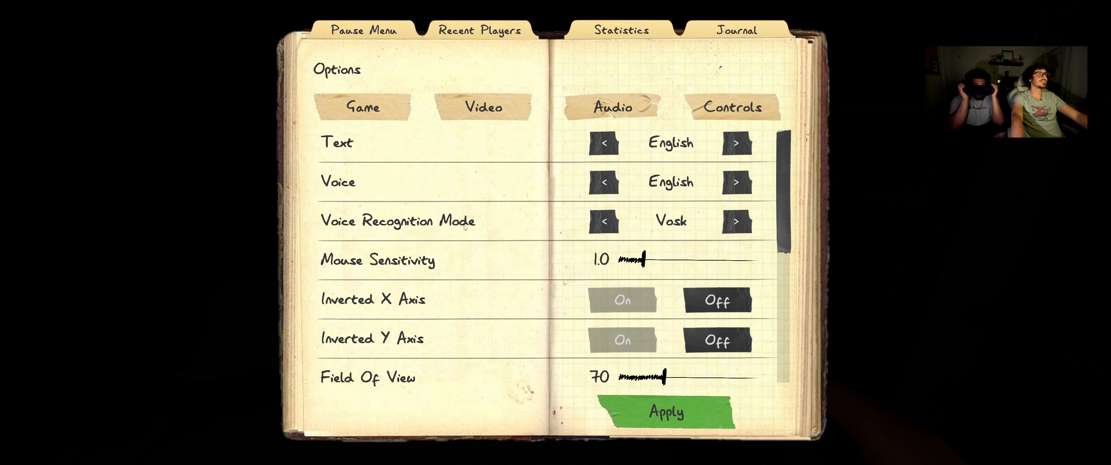
- End the investigation and continue past the zero-payout Poltergeist debriefing to the Singleplayer Lobby
{"action": "left_click", "coordinate": [612, 107]}
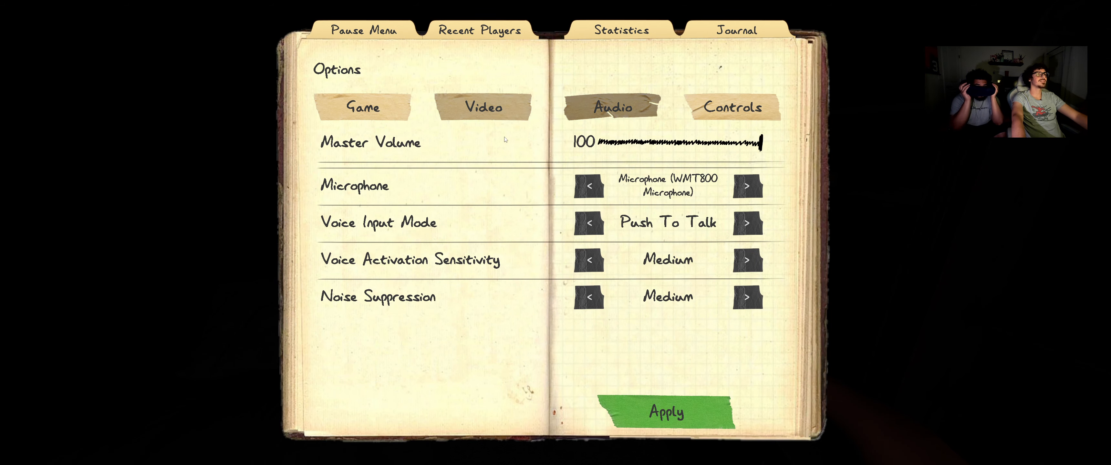
{"action": "mouse_move", "coordinate": [708, 388]}
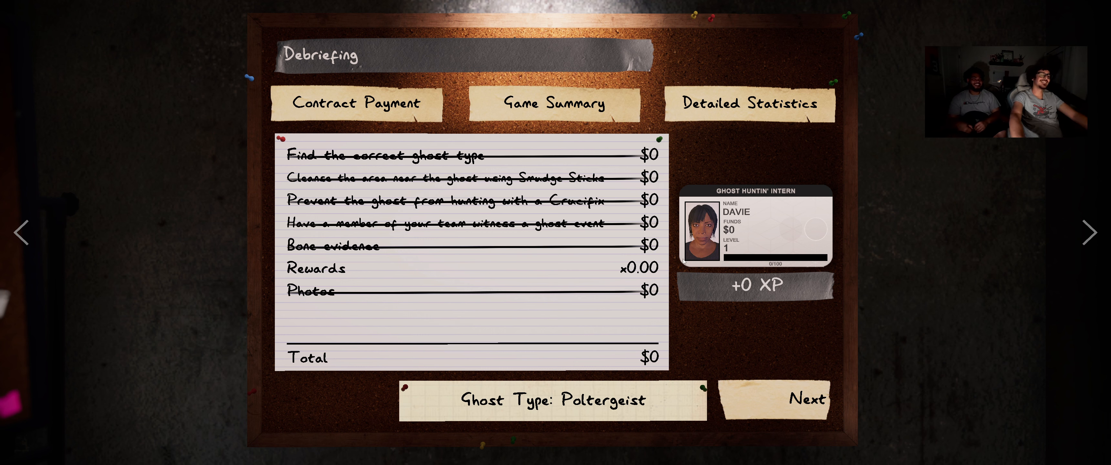
{"action": "left_click", "coordinate": [807, 398]}
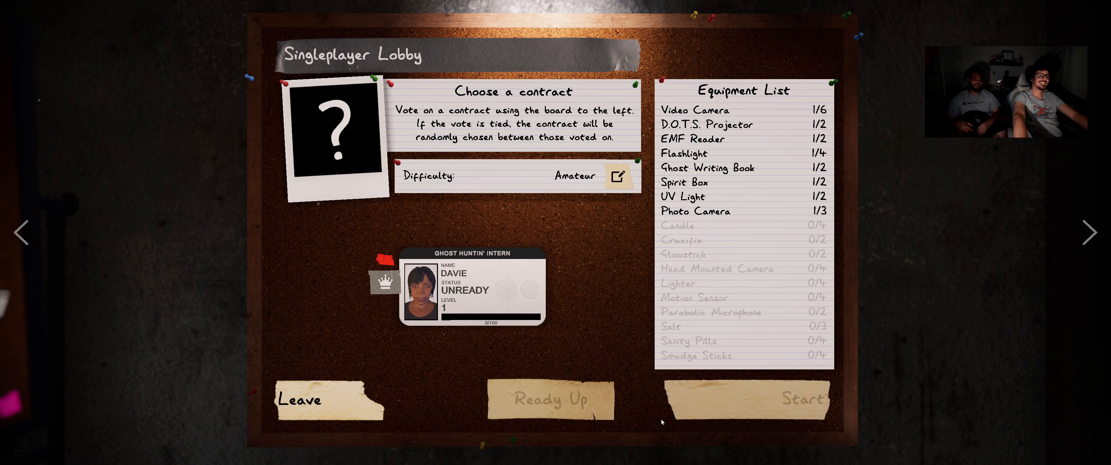